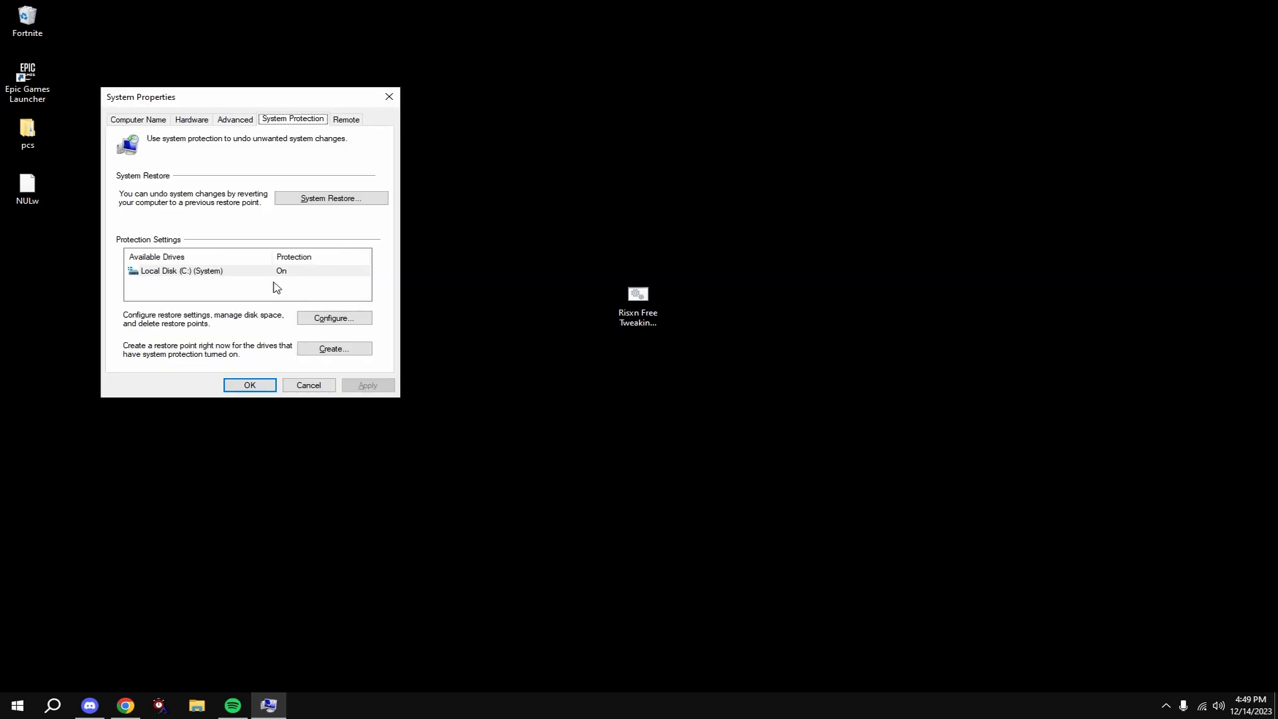
Step: Create a restore point for Local Disk (C:) and dismiss the success message
click(180, 271)
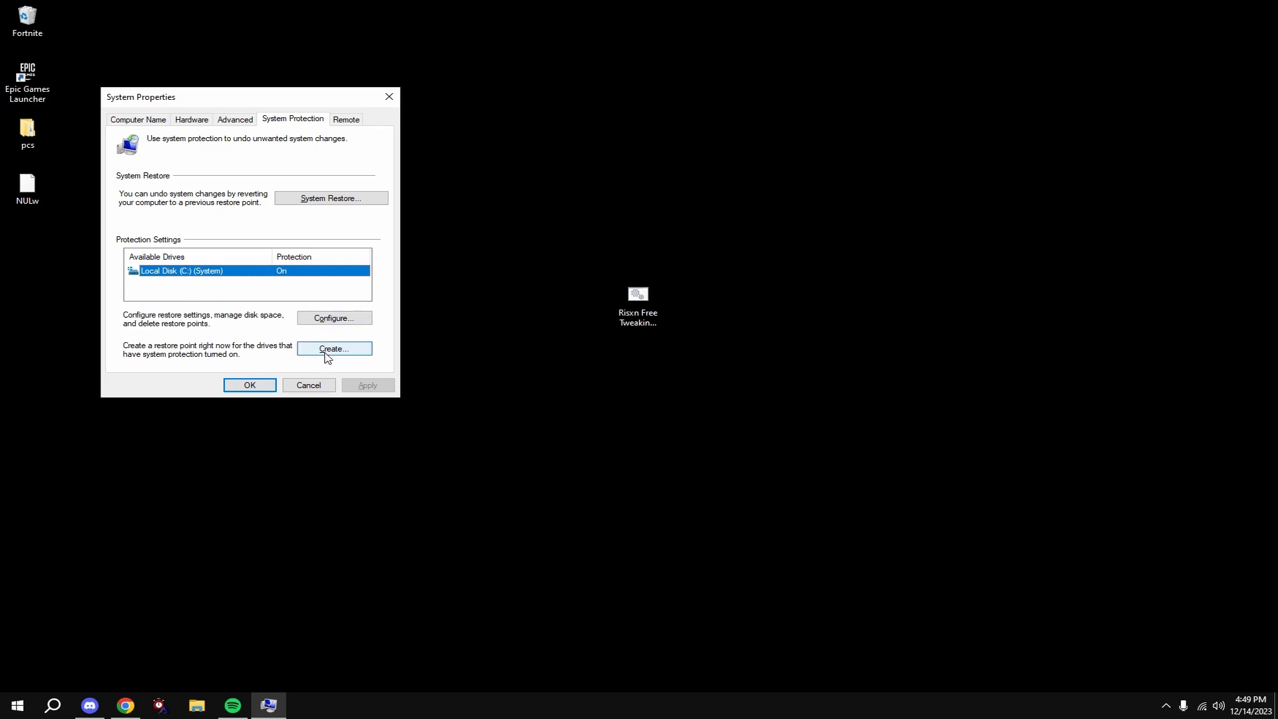
click(333, 348)
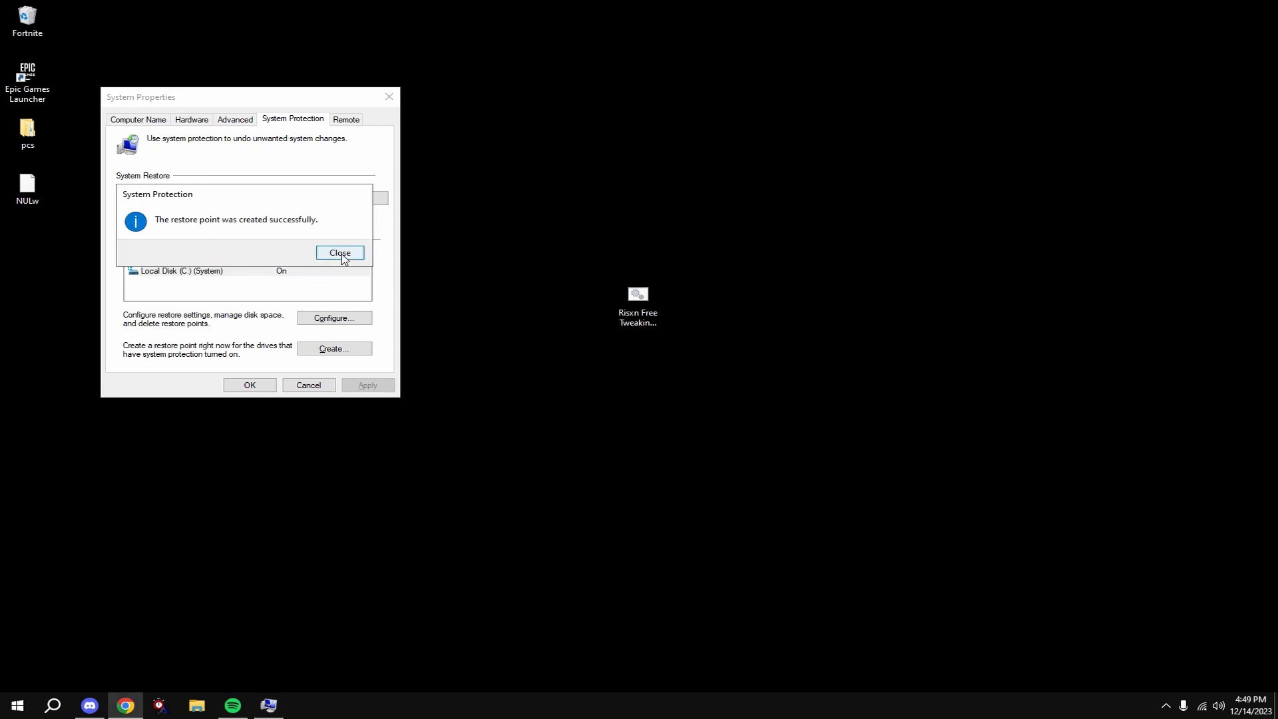
click(339, 253)
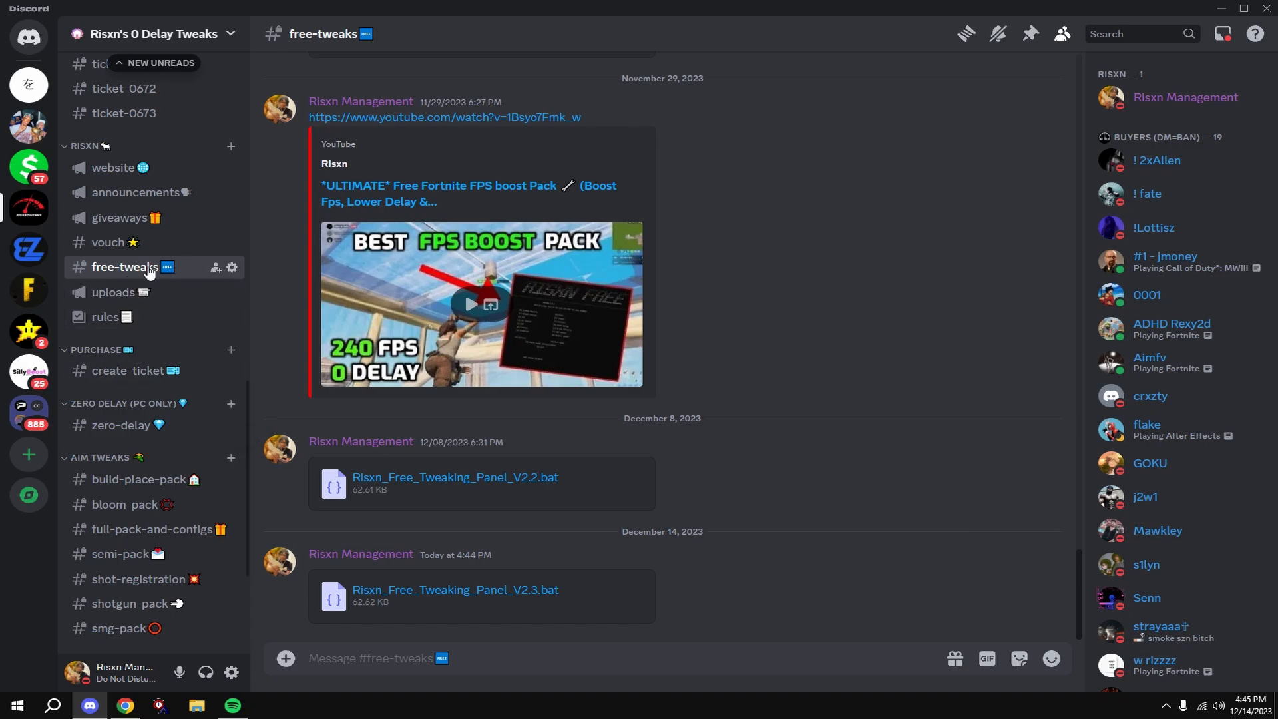
mouse_move(413, 589)
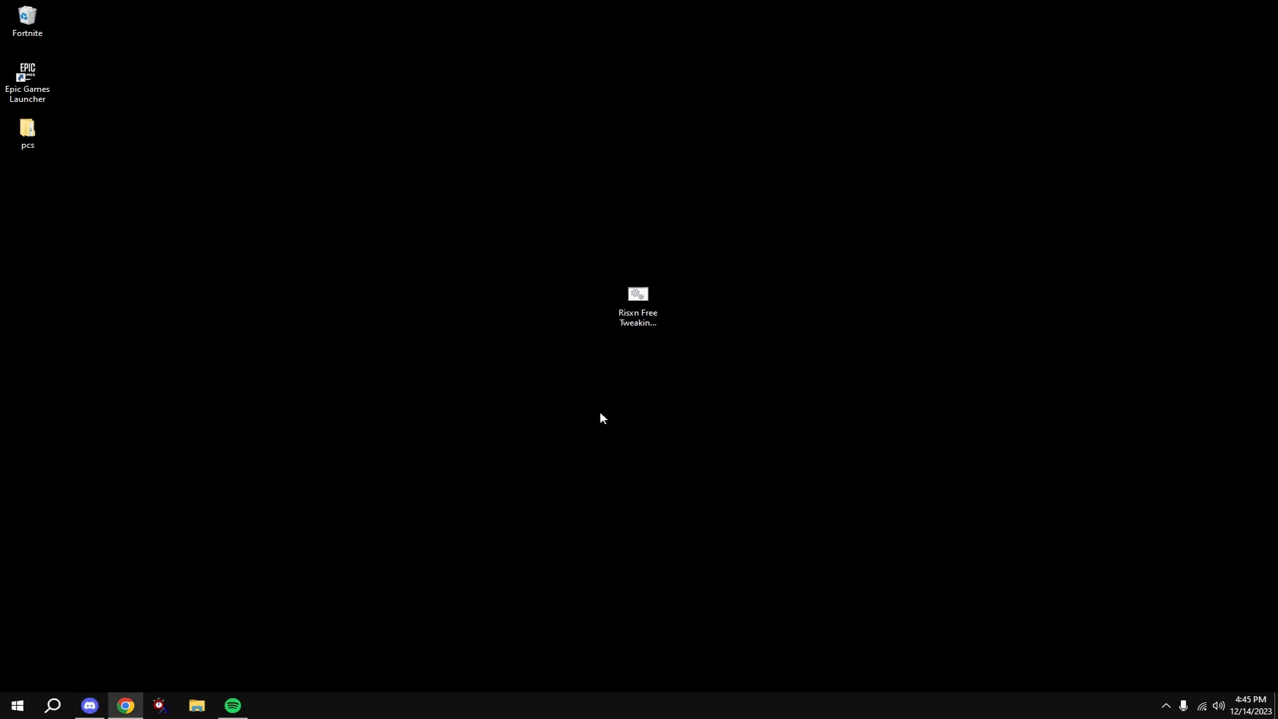
Step: Launch the Risxn tweaking panel file from the desktop
double_click(638, 295)
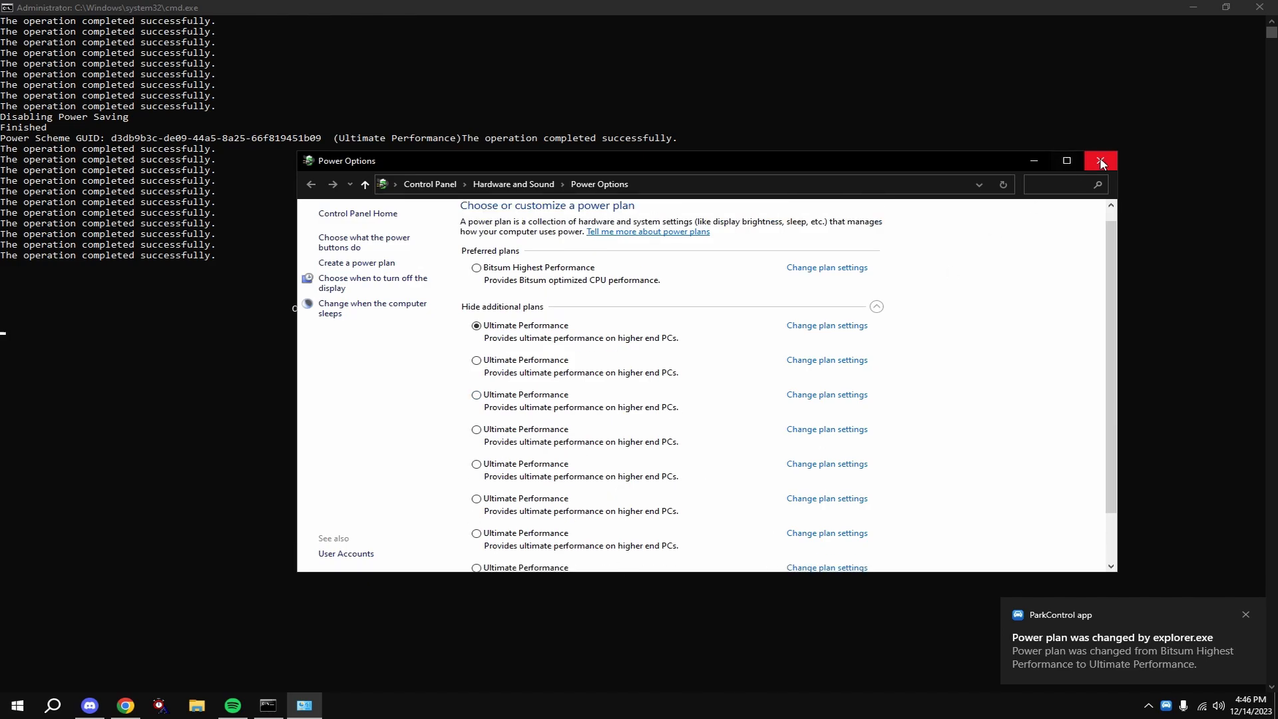
Step: Close the Power Options window after confirming Ultimate Performance is active
click(1100, 161)
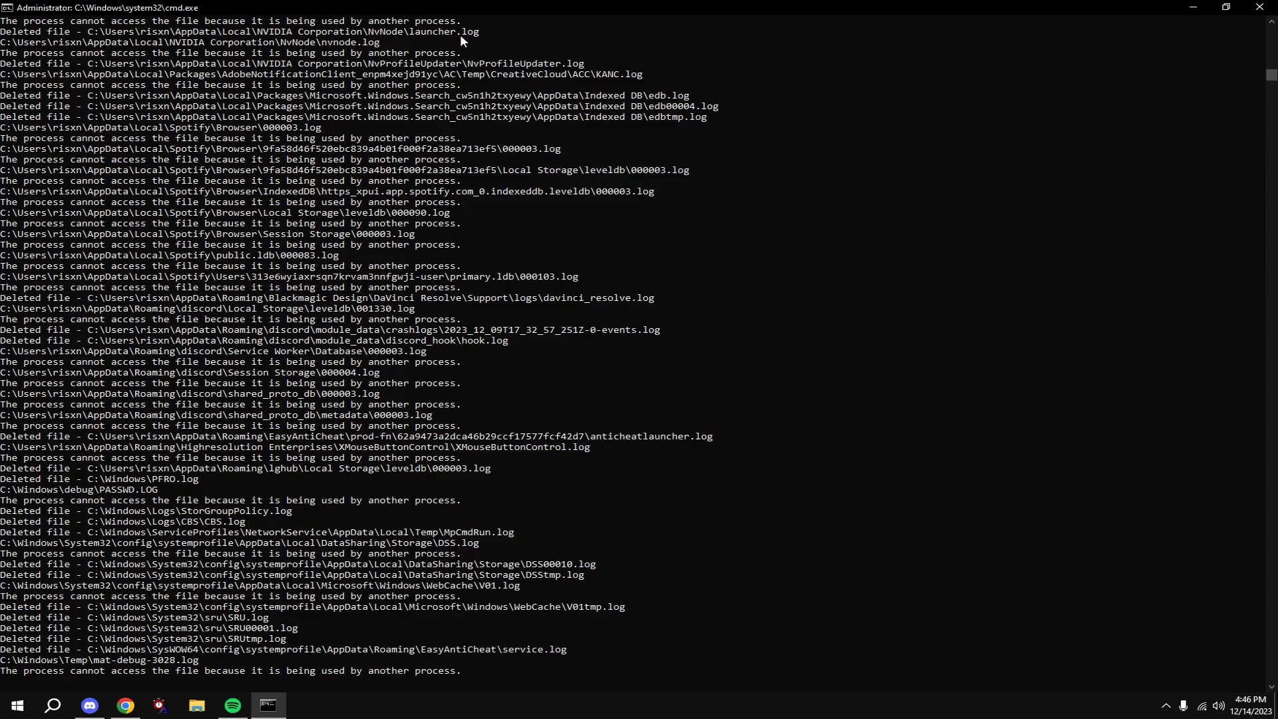
Step: Review the cleaner's deleted temp and log file output, then continue past completion
scroll(down, 3)
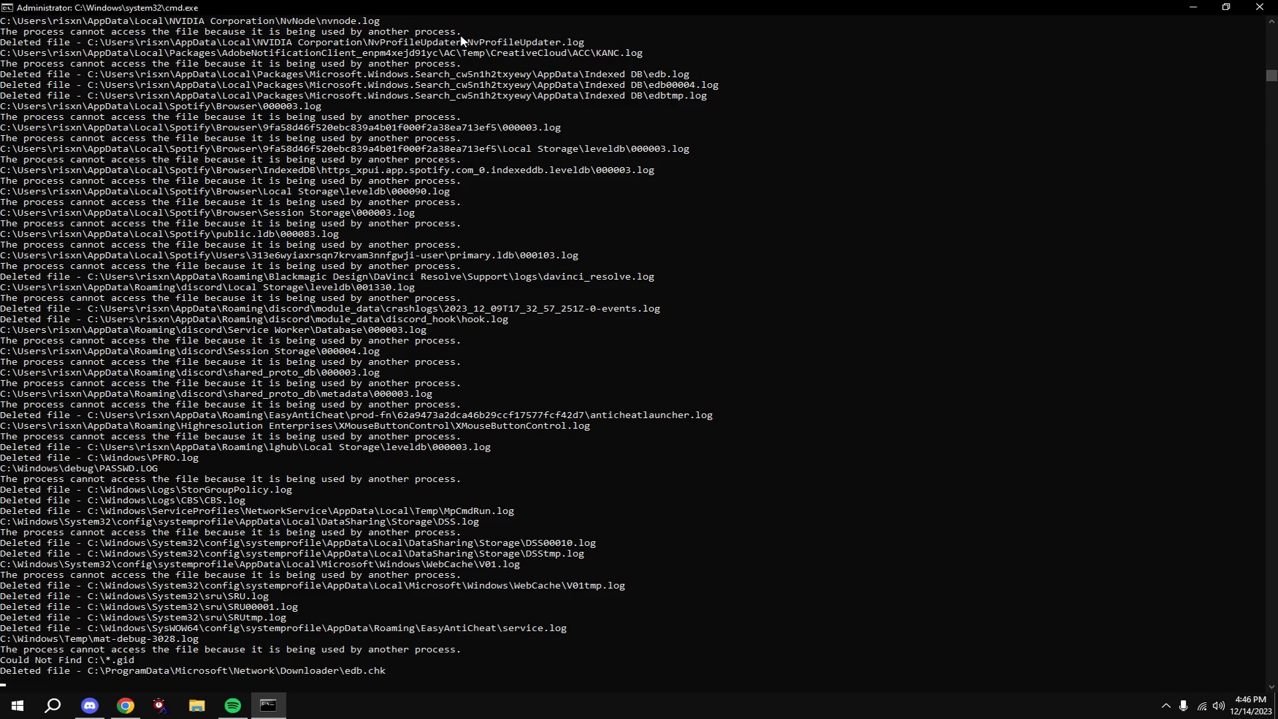
scroll(down, 3)
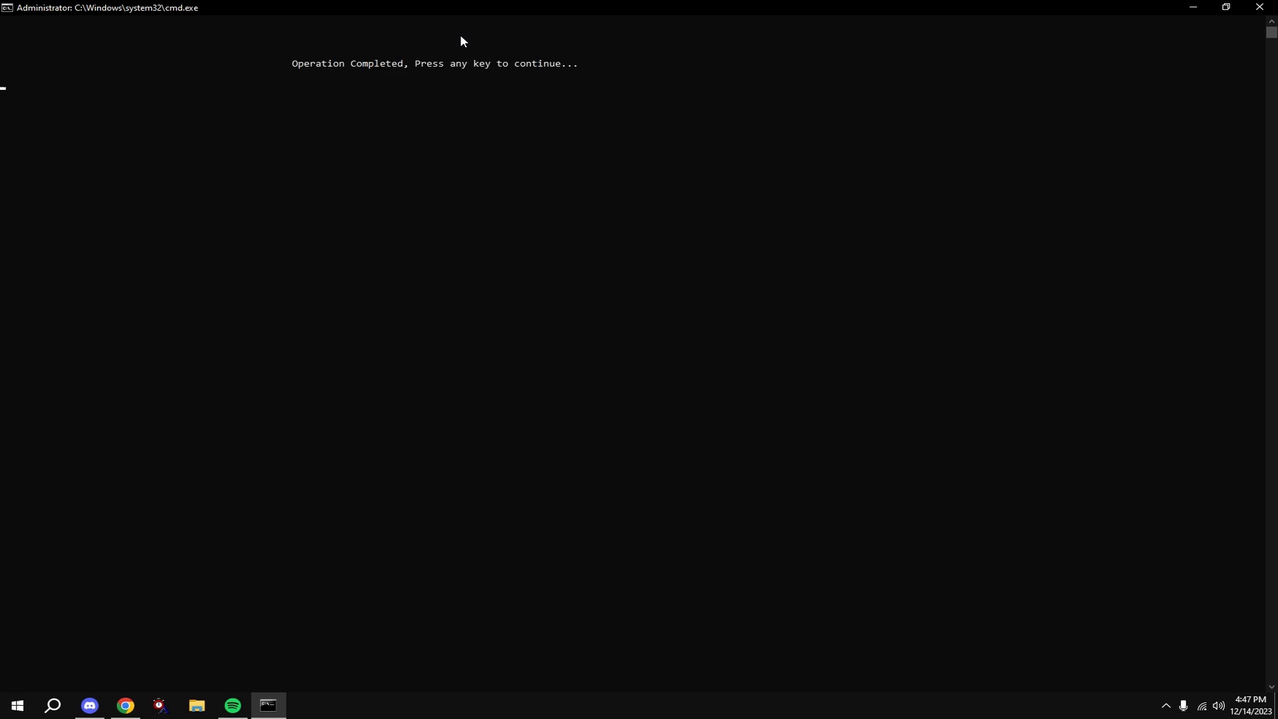
key(enter)
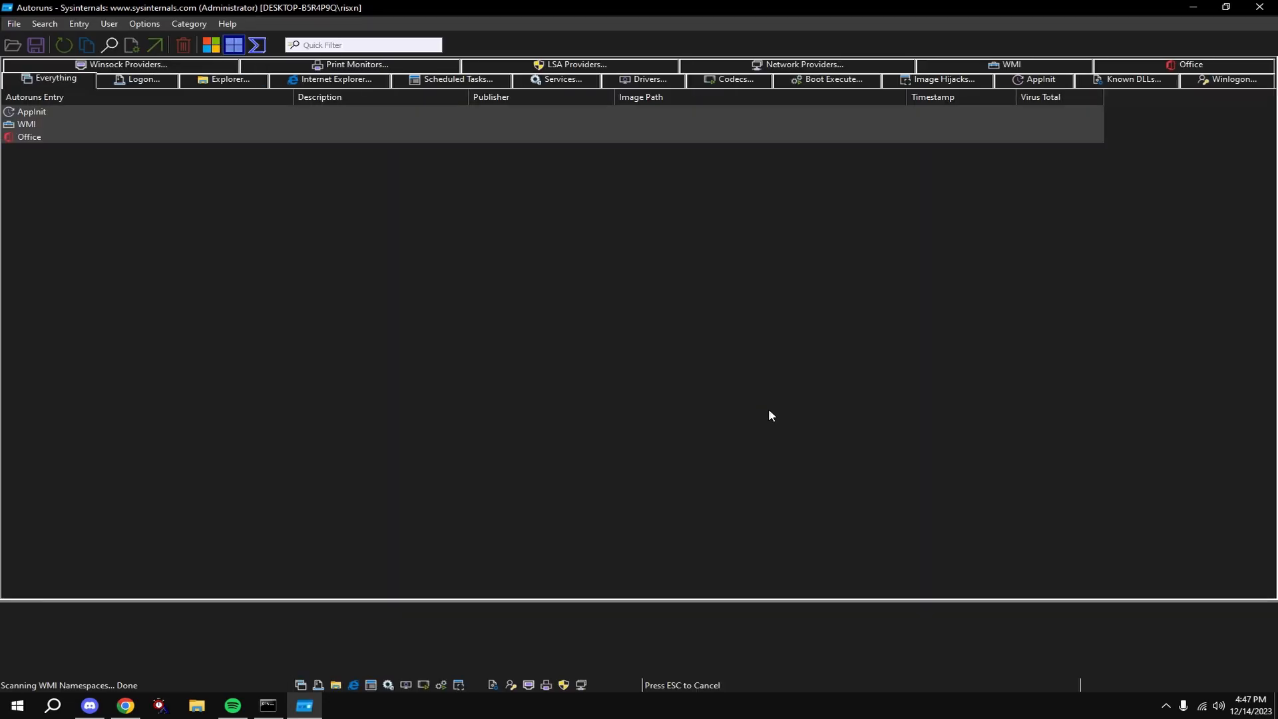
Step: Close Autoruns after reviewing startup entries and return to the panel menu
click(144, 79)
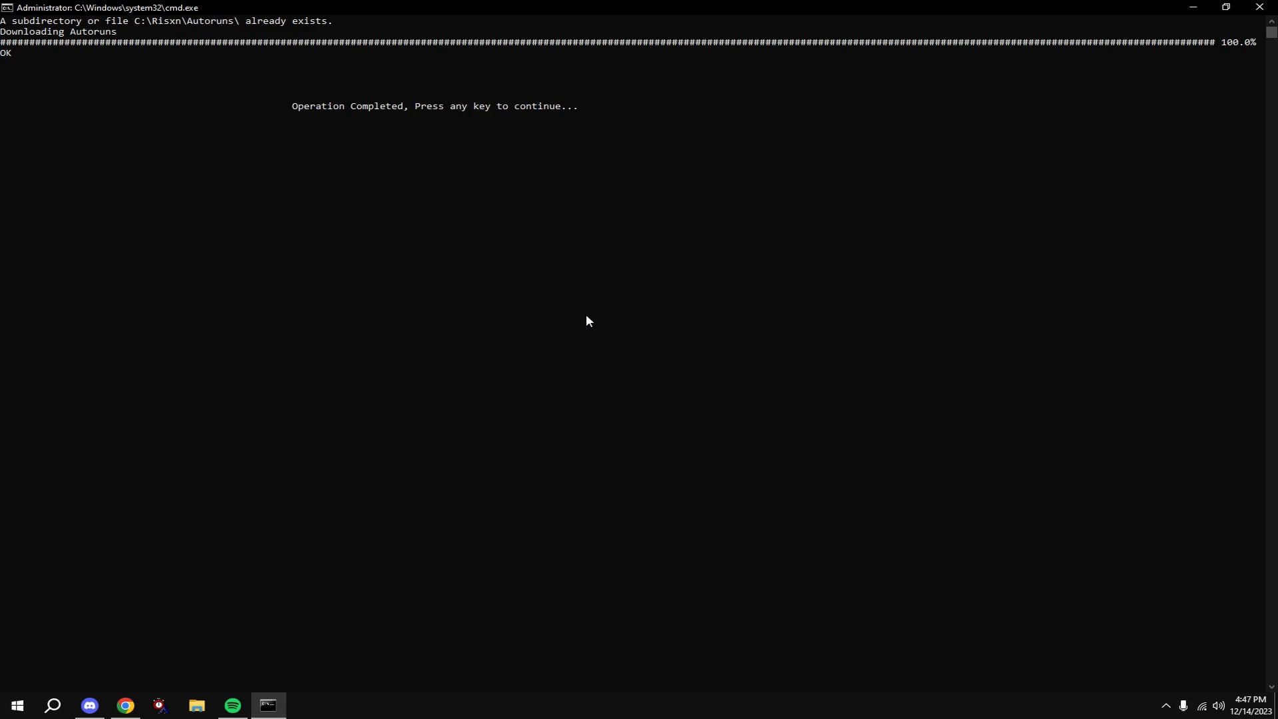
key(enter)
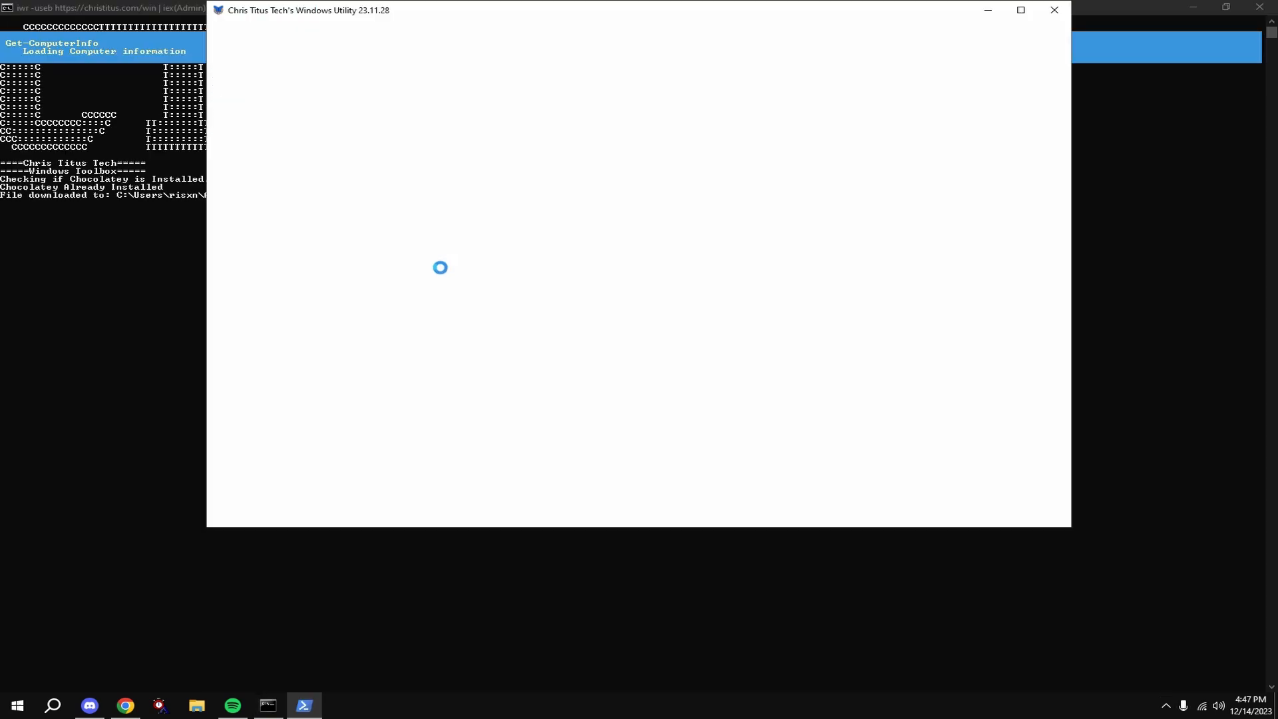
Step: Run the recommended Desktop essential tweaks and dismiss the finished message
click(385, 46)
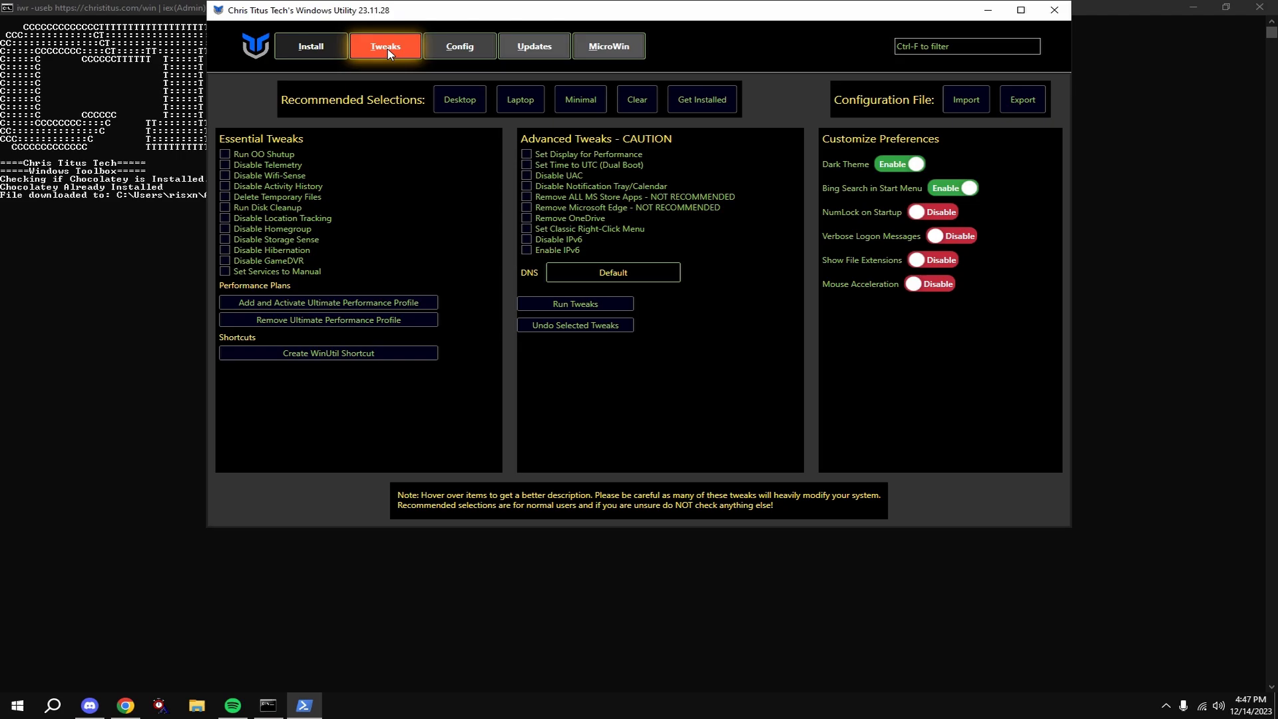
click(459, 99)
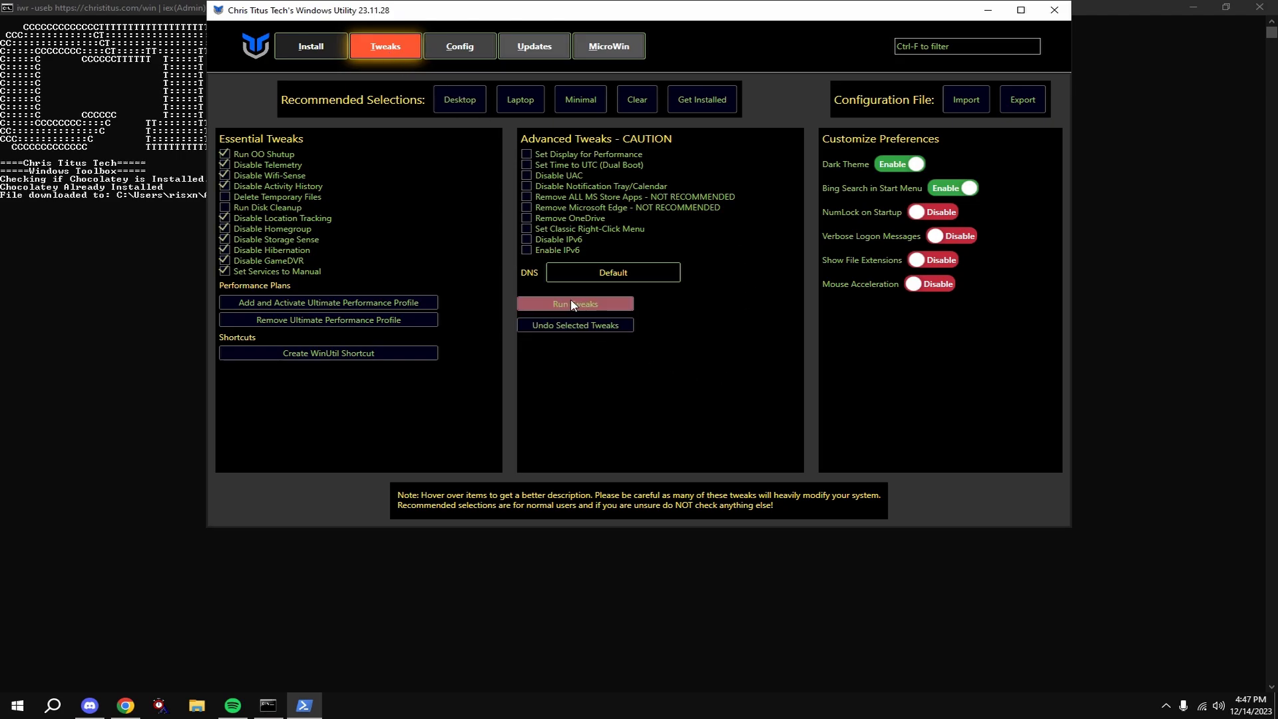
click(573, 304)
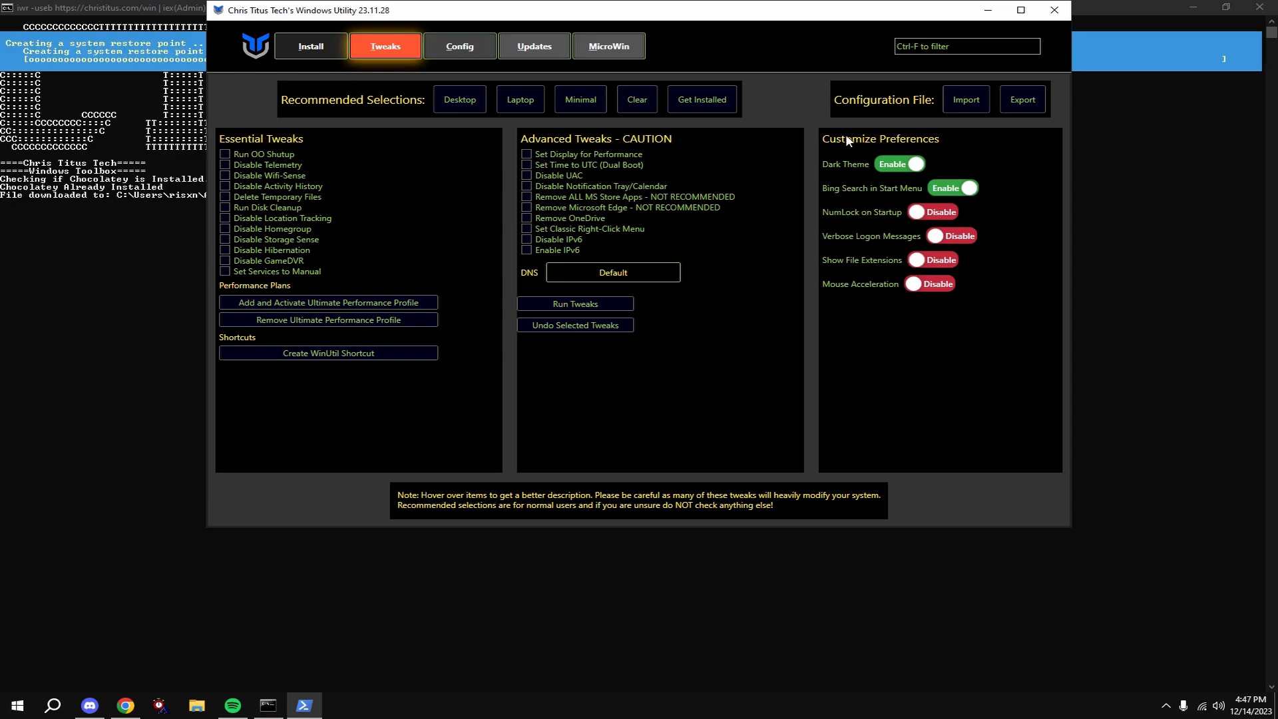
click(574, 303)
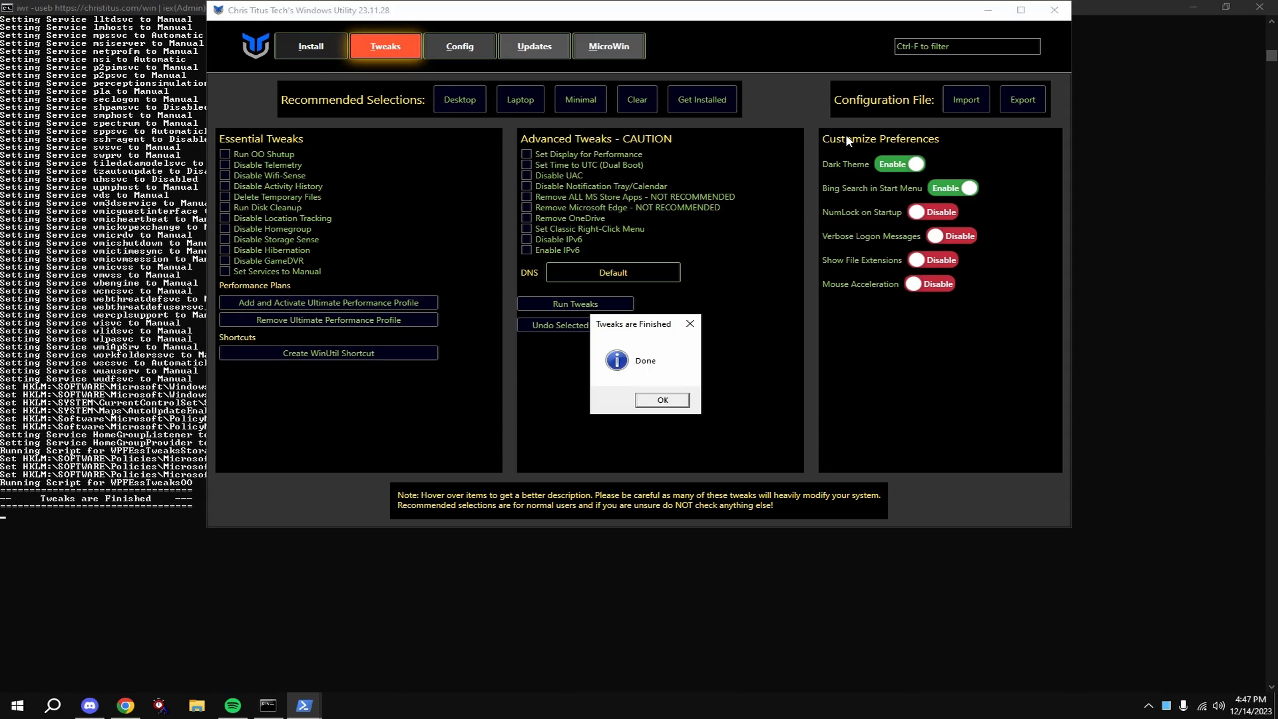
click(661, 400)
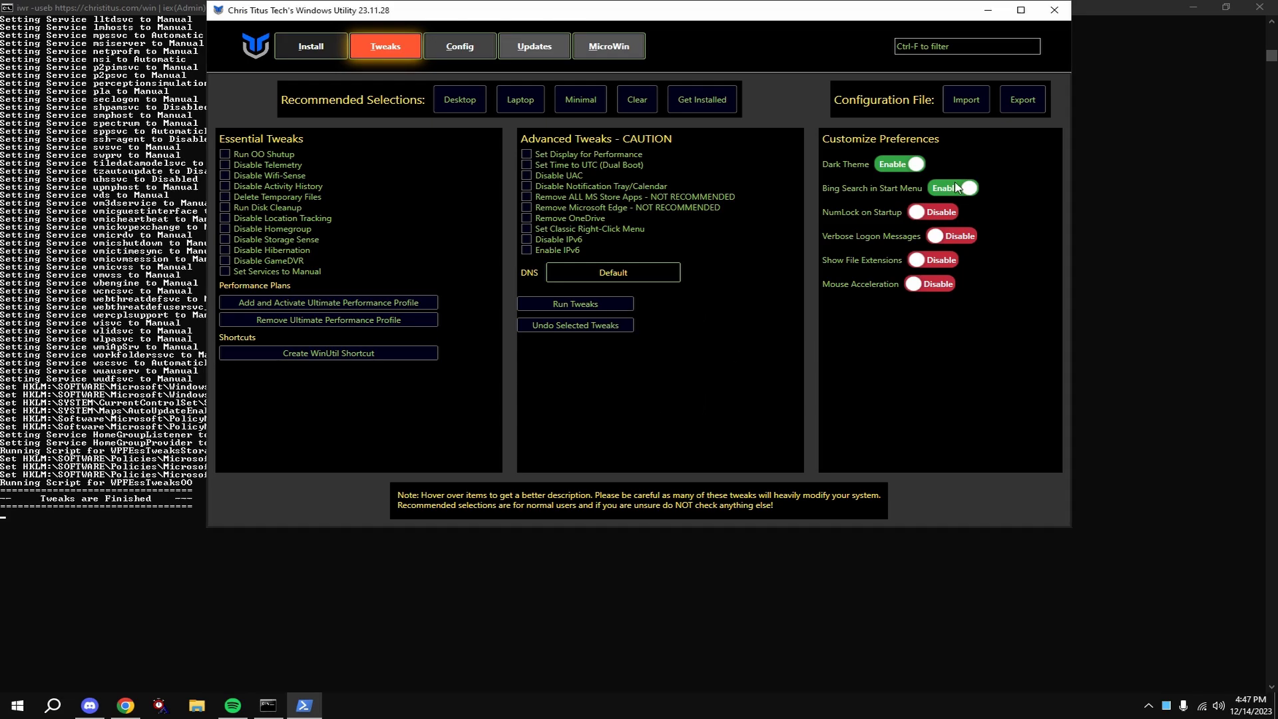
Step: Turn off Bing Search in the Start Menu
click(952, 187)
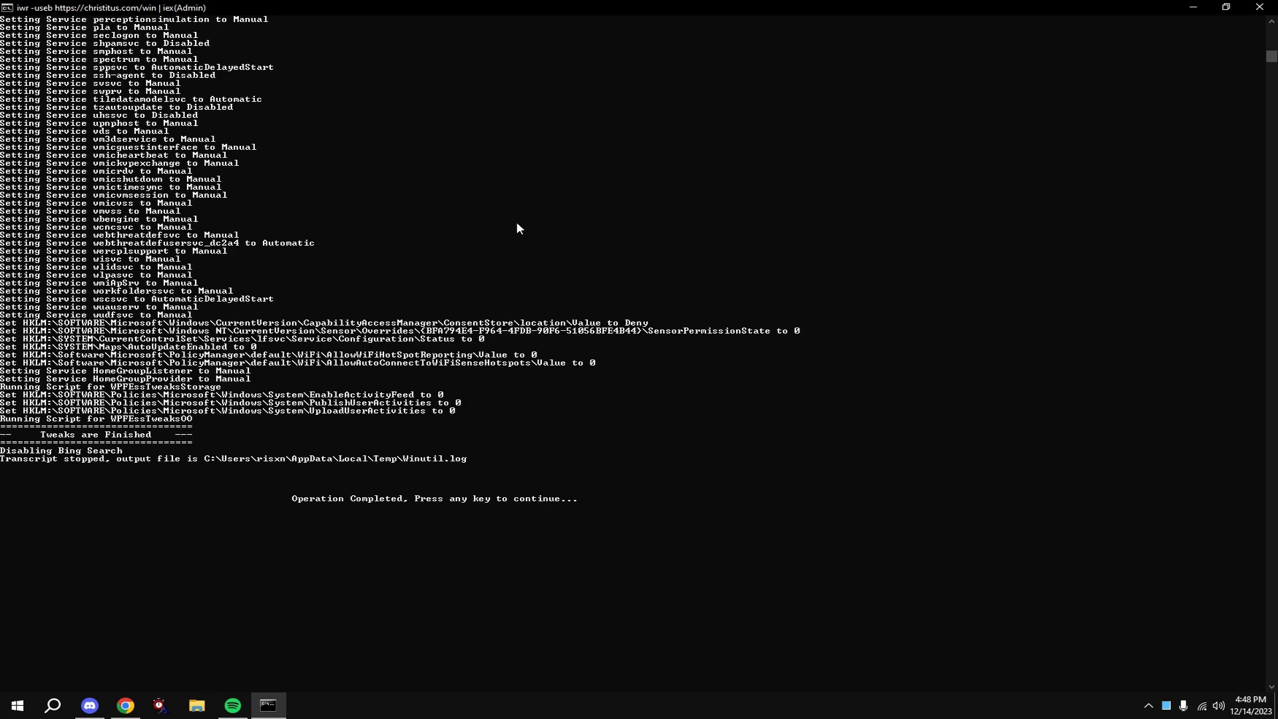
Step: Apply game priority tweaks with option X, then enter menu letters 'lk'
key(enter)
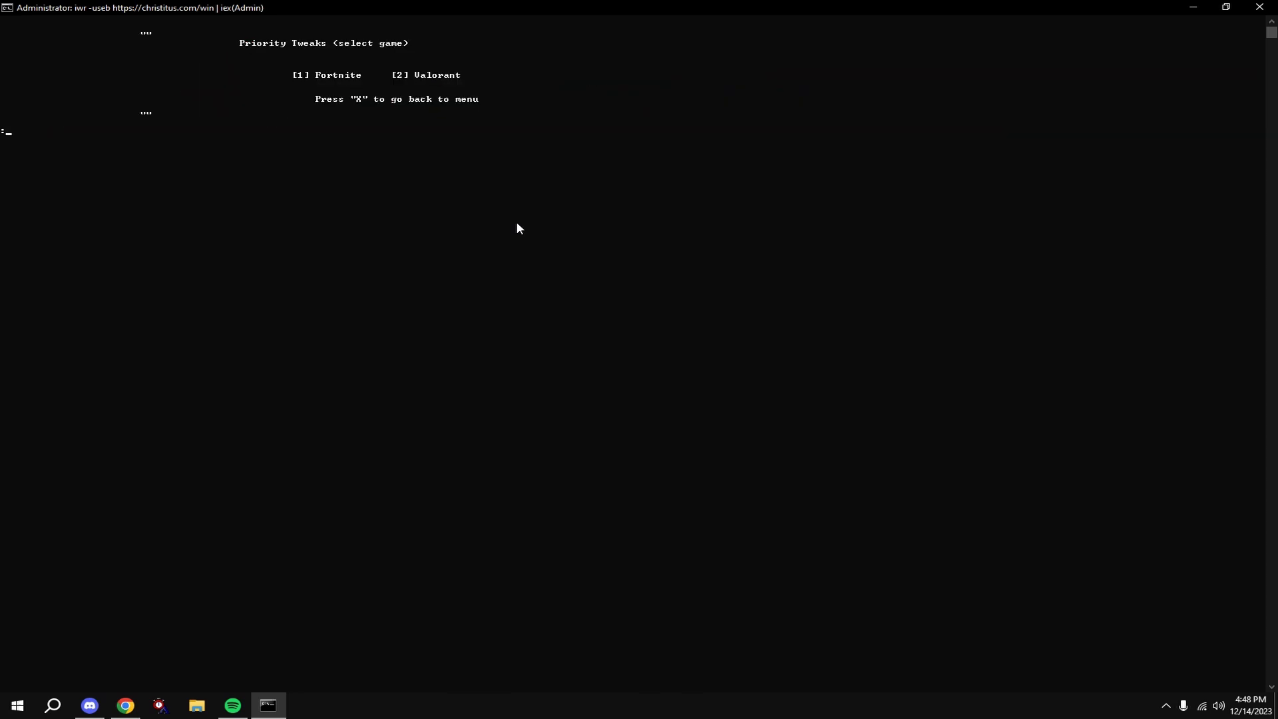
key(x)
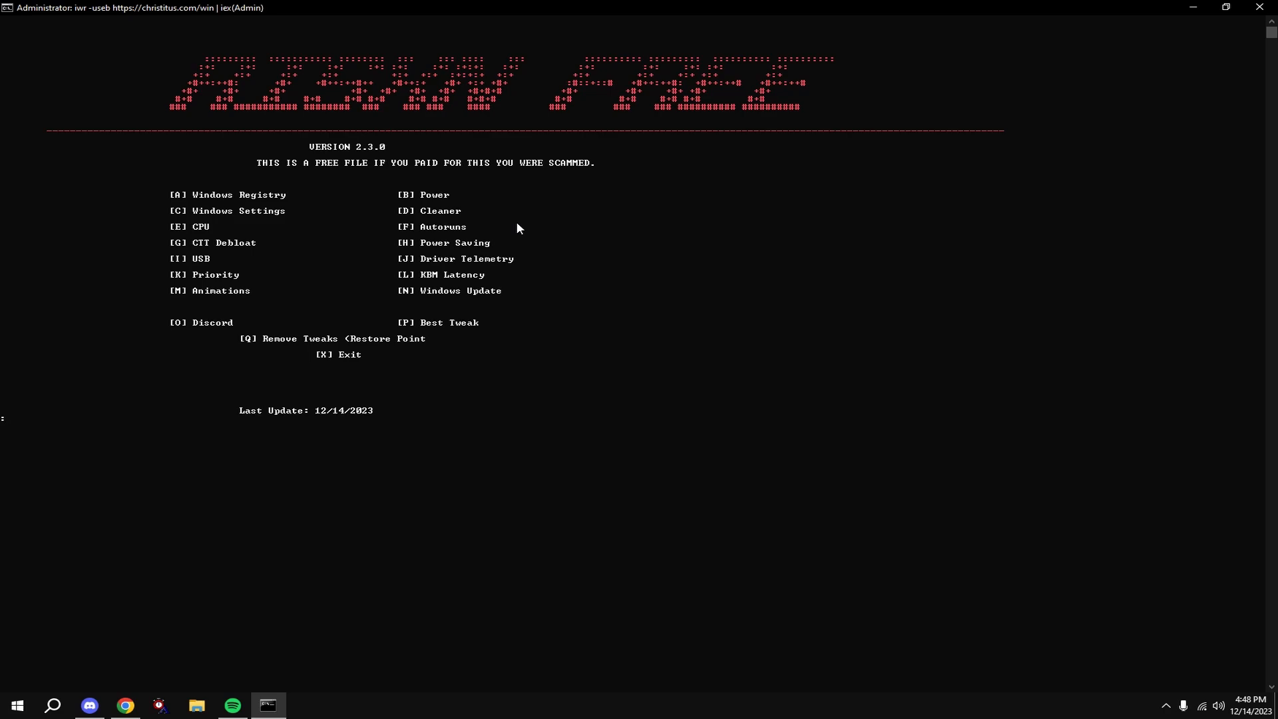
text(lk)
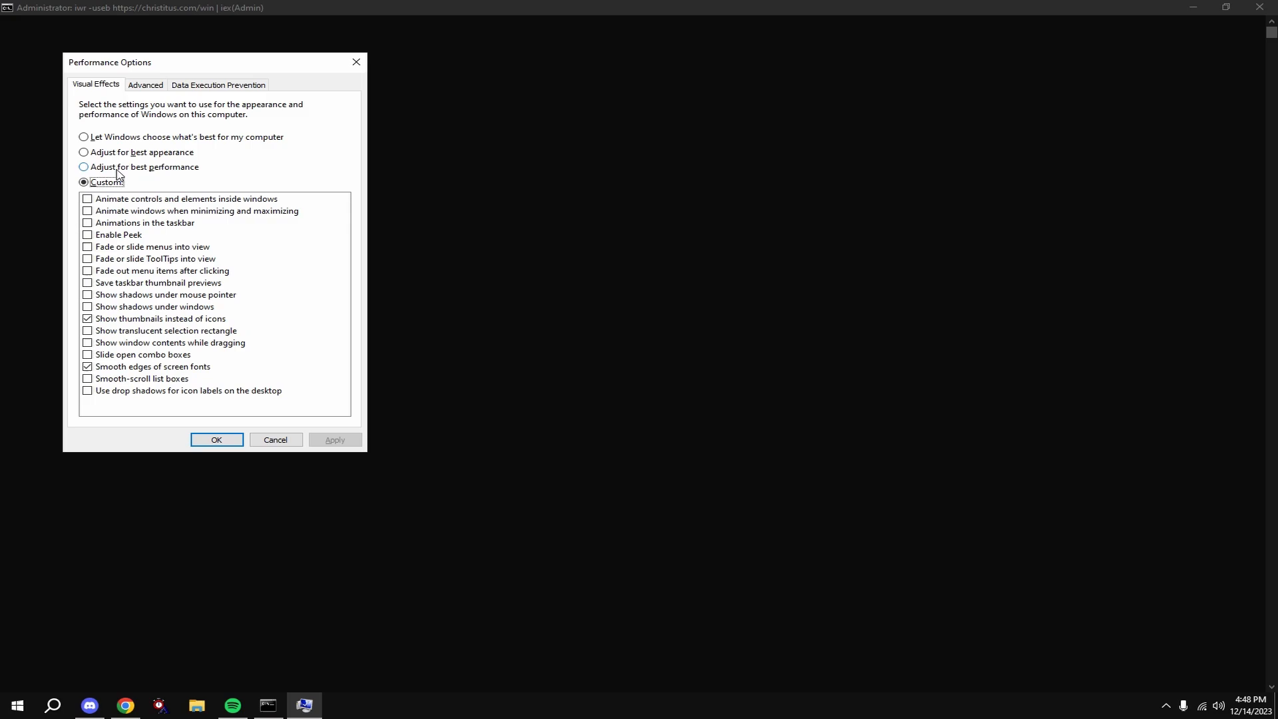
Step: Set visual effects to best performance keeping smooth screen-font edges, and save
click(83, 167)
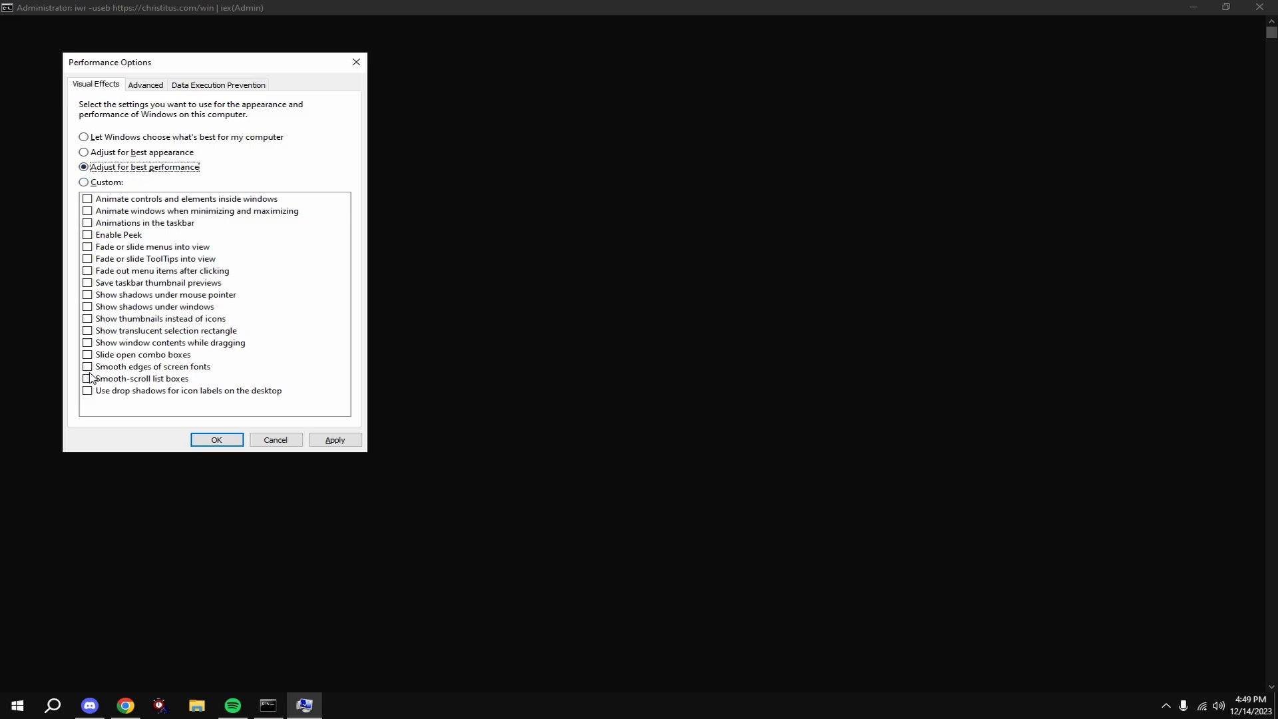
click(87, 368)
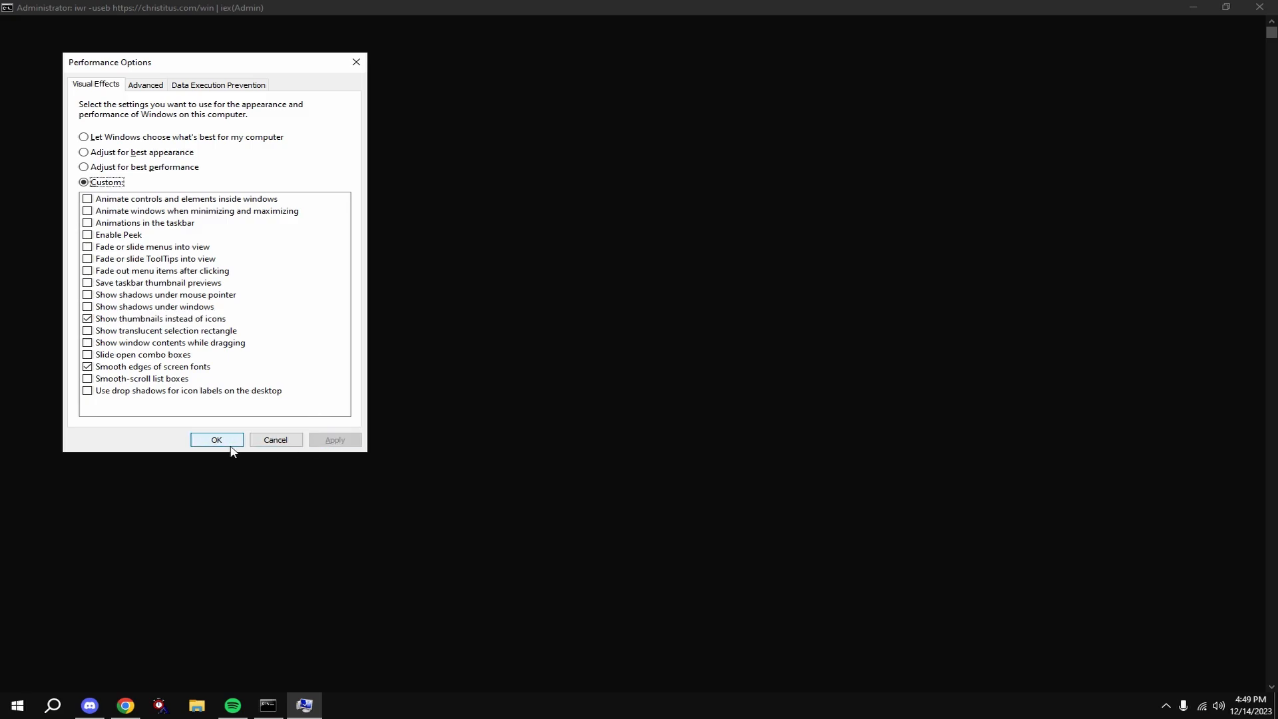
click(216, 440)
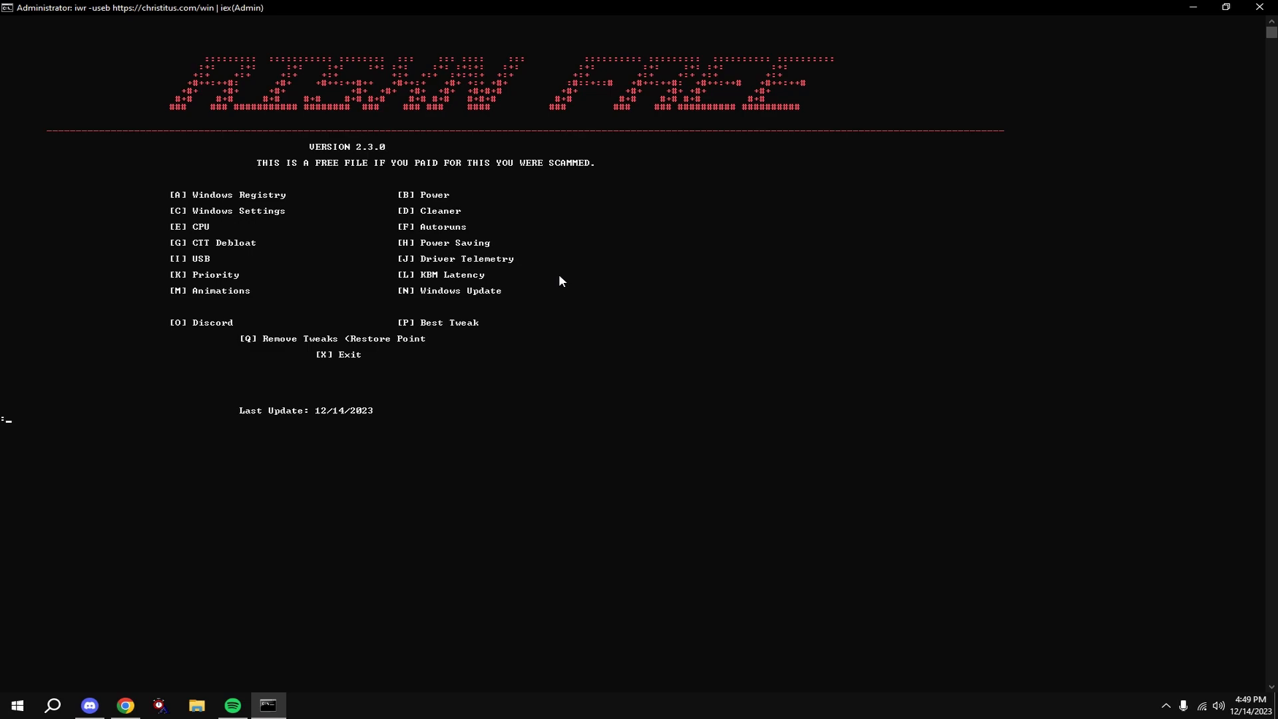
mouse_move(349, 400)
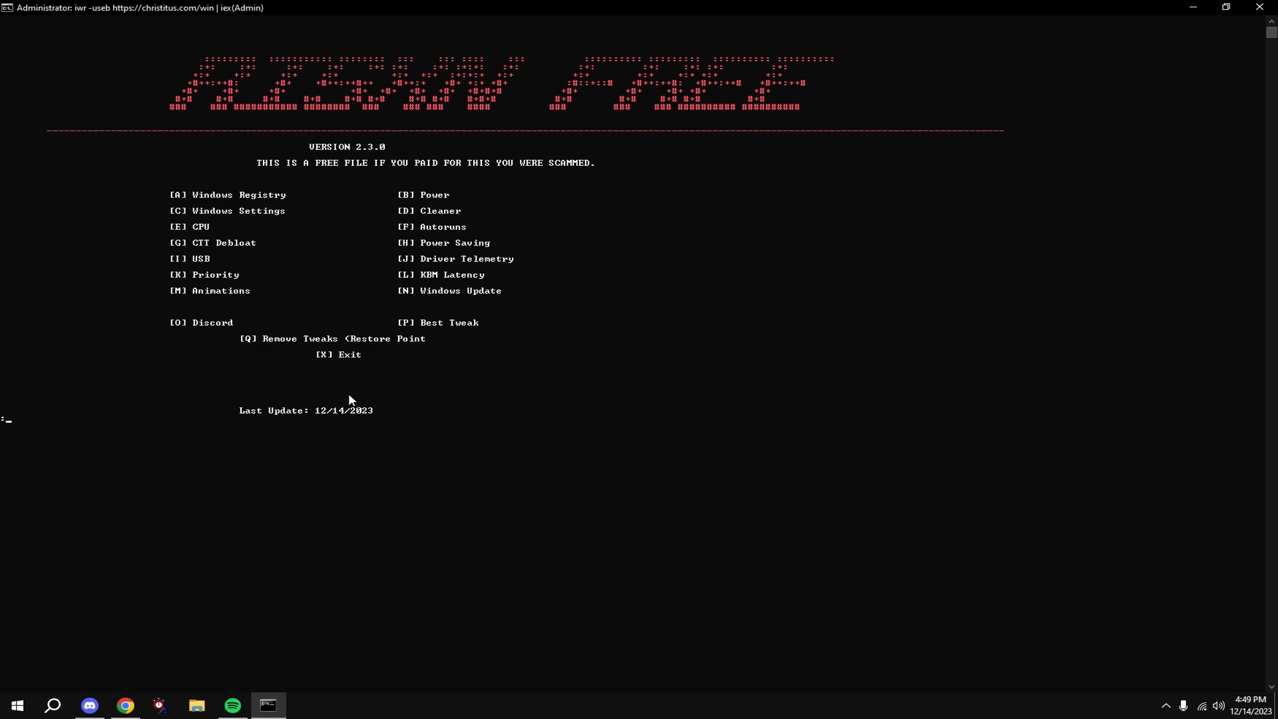
mouse_move(635, 174)
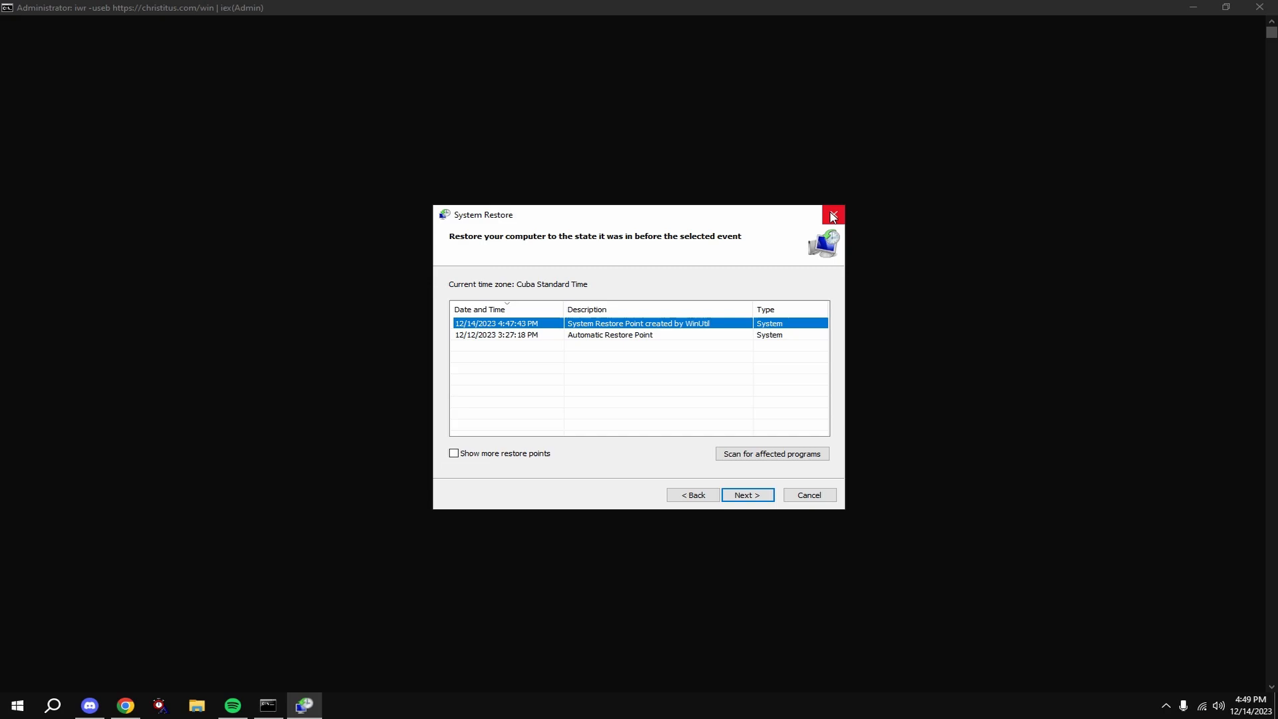
Step: Close the System Restore list and enter P for Best Tweak
click(832, 215)
text(g)
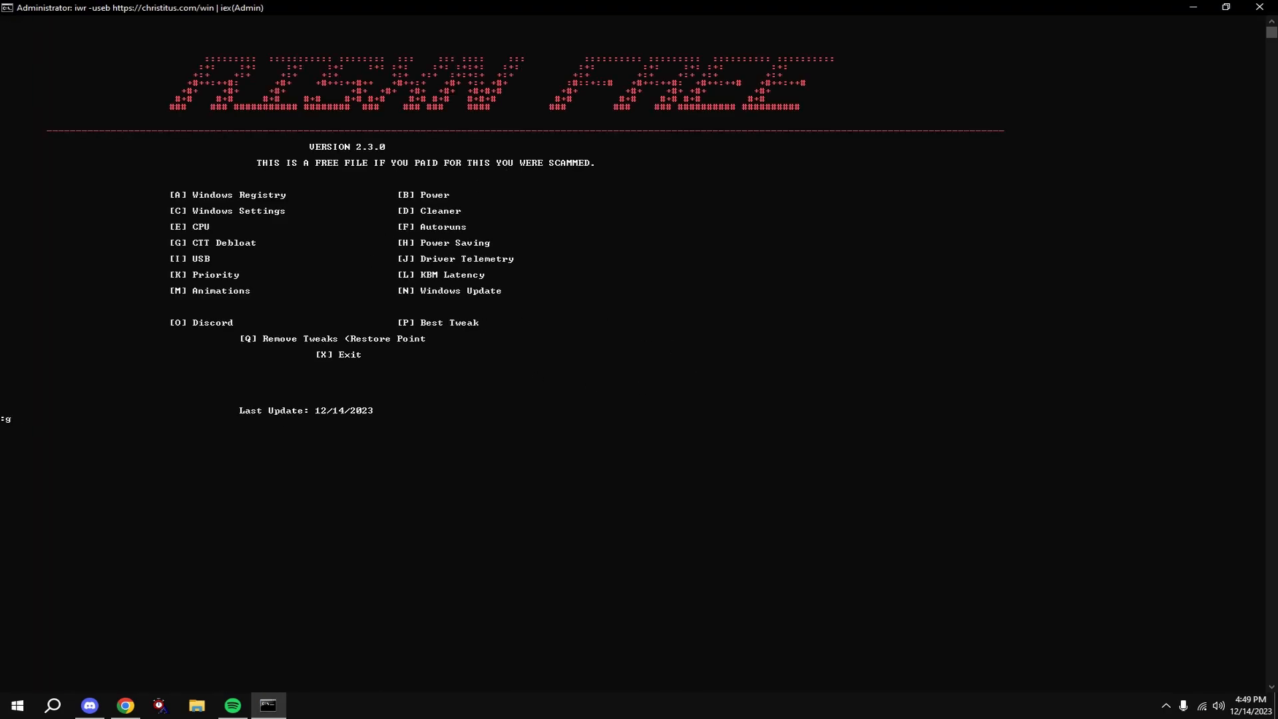
text(p)
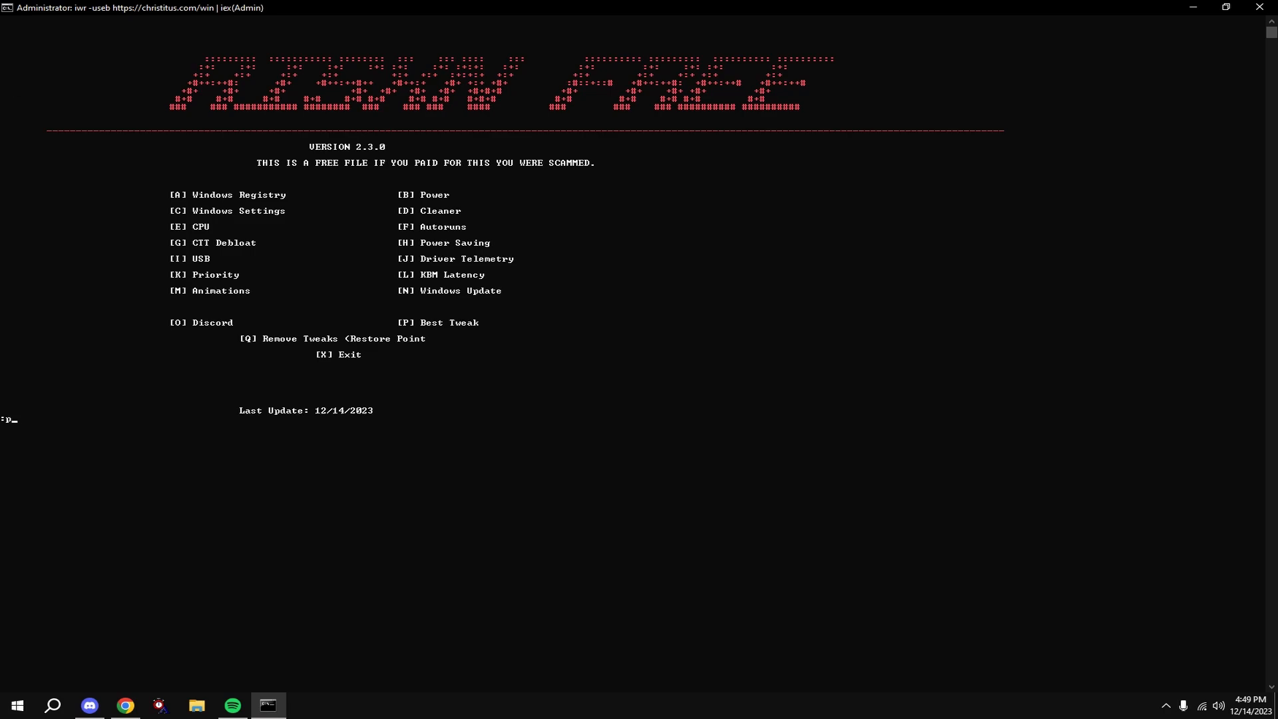